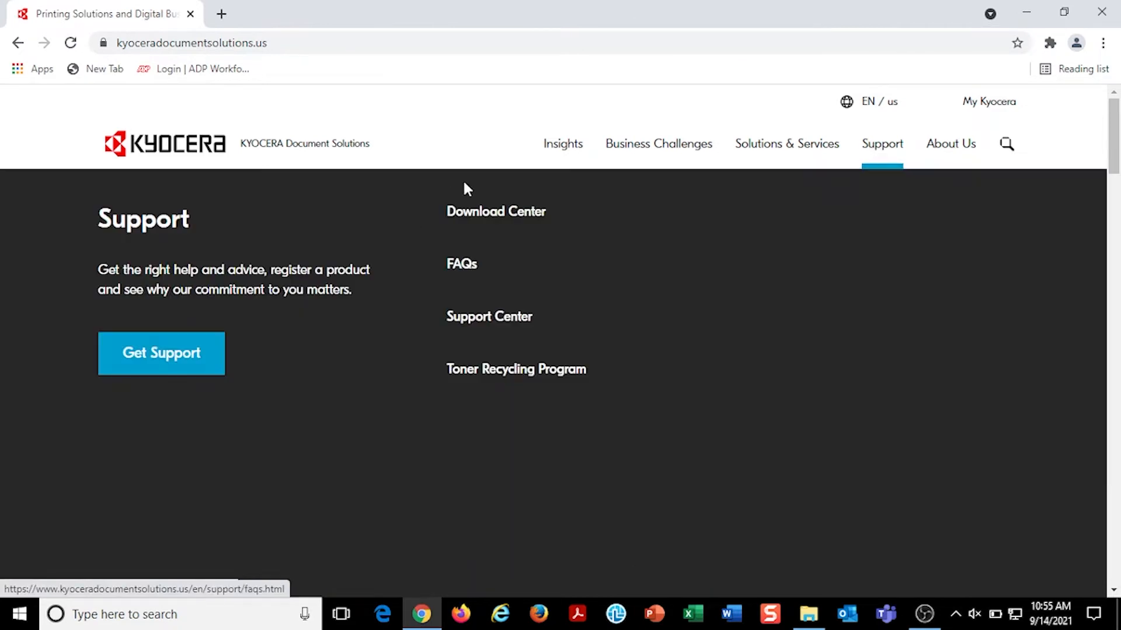
Find the ECOSYS P2235dw in the Download Center by searching '2235d'
left_click(495, 212)
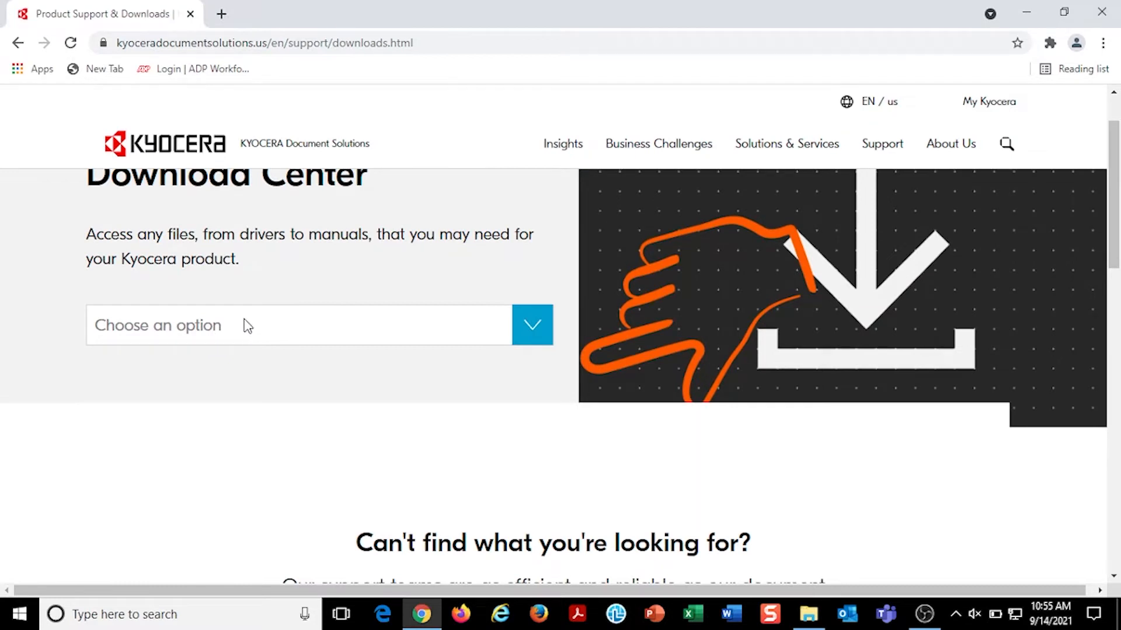
type("2235d")
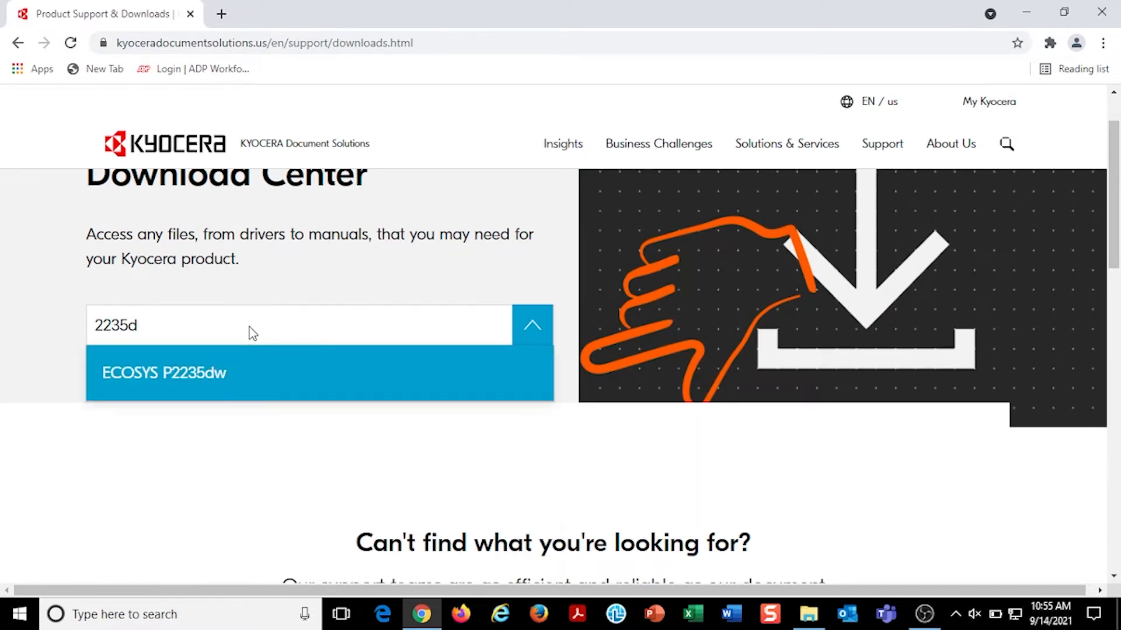
left_click(164, 374)
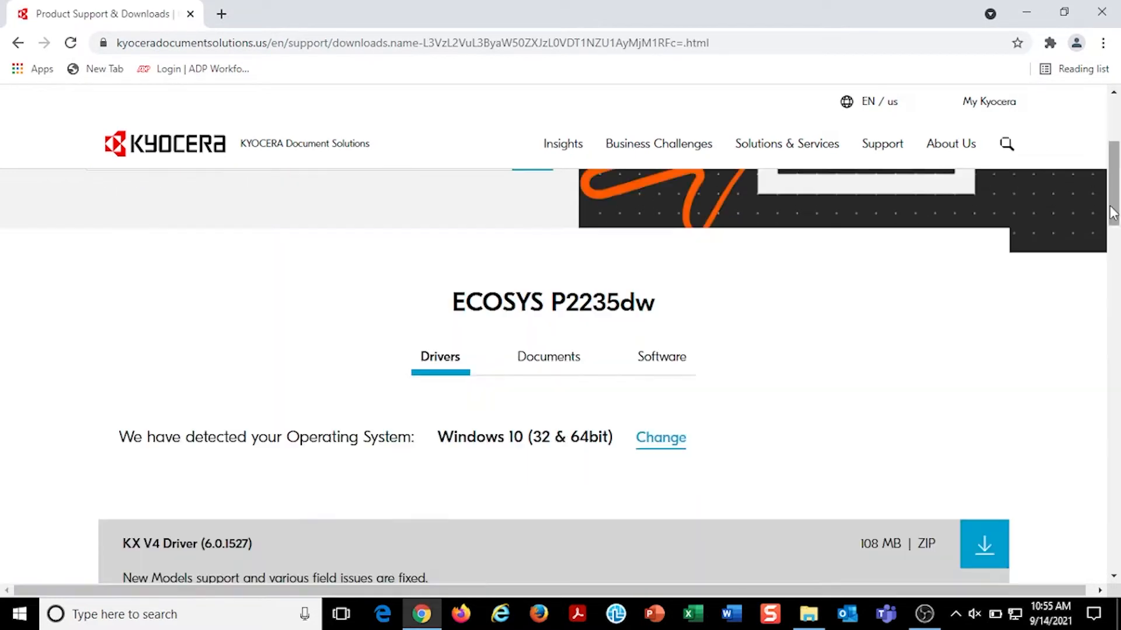
mouse_move(670, 363)
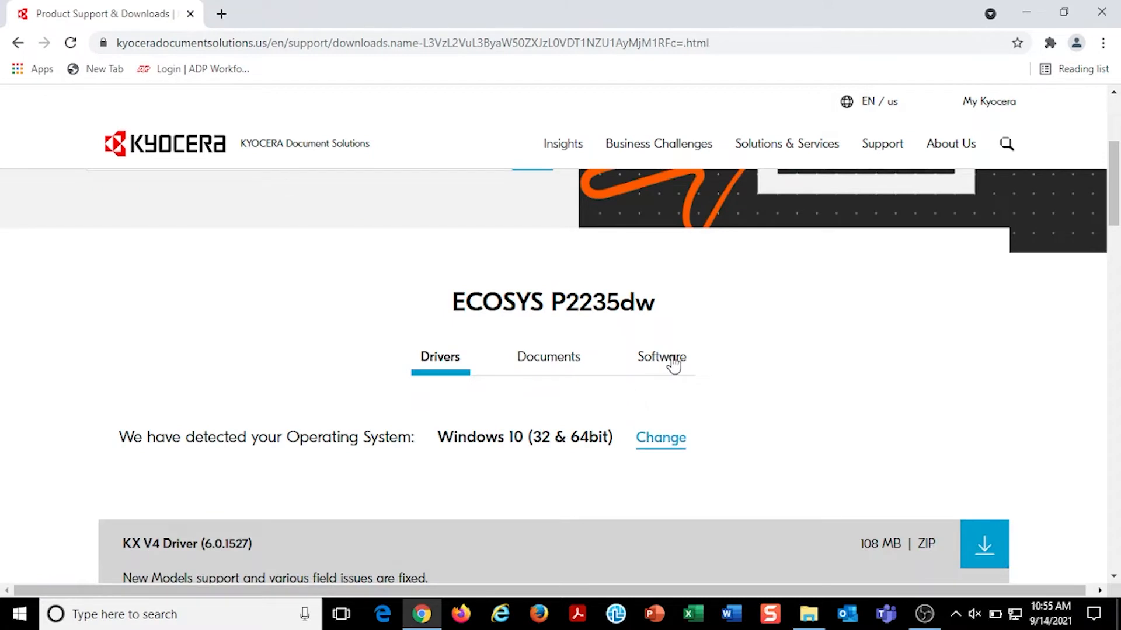
Download the WiFi Setup Tool package from the printer's Software downloads
left_click(660, 358)
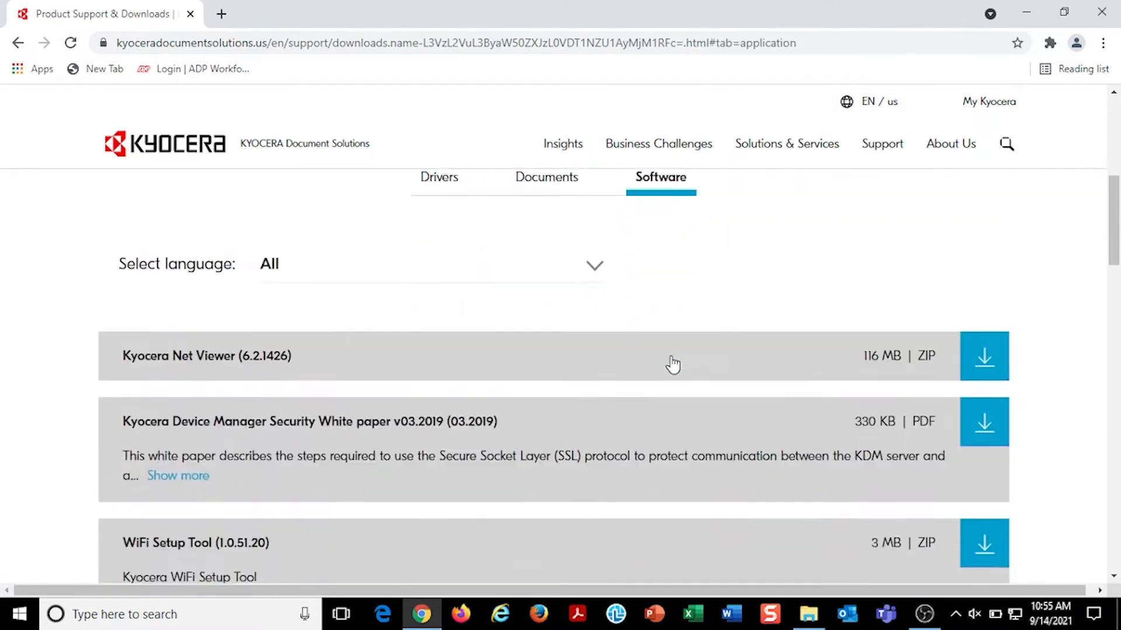
scroll("down", 3)
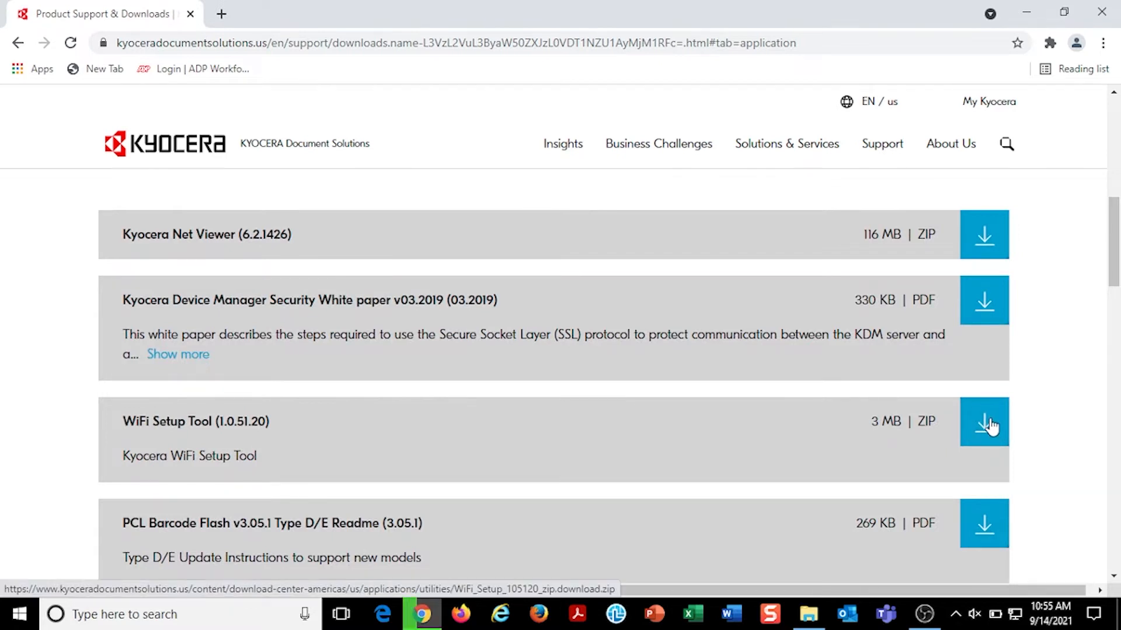
left_click(983, 422)
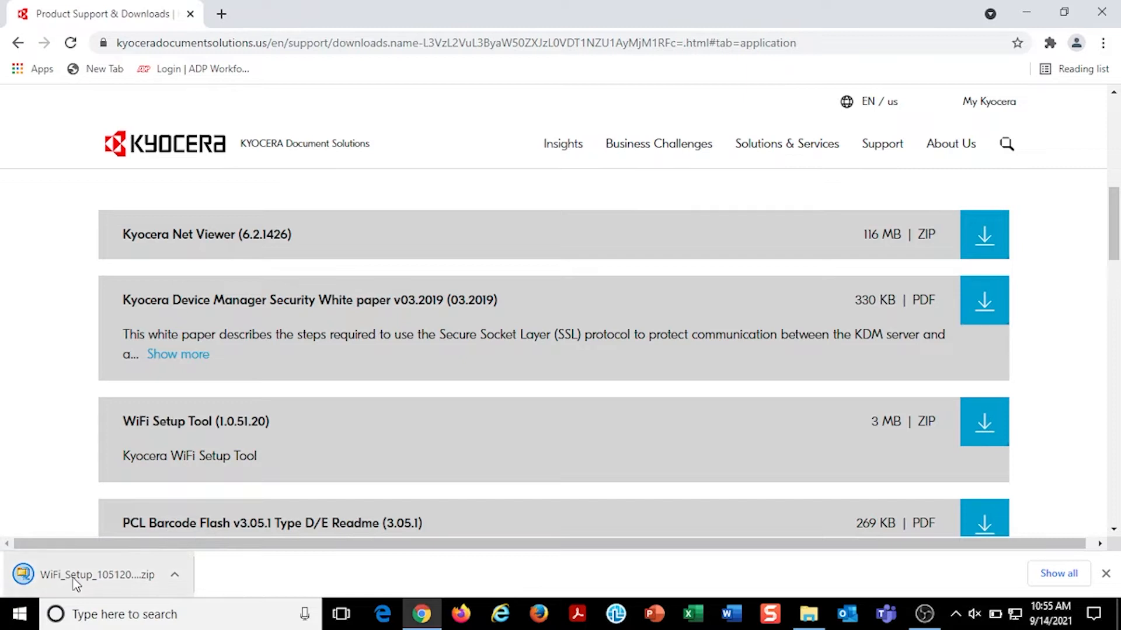
Launch WifiSetupToolMain.exe from the downloaded WiFi_Setup_105120 package
left_click(89, 574)
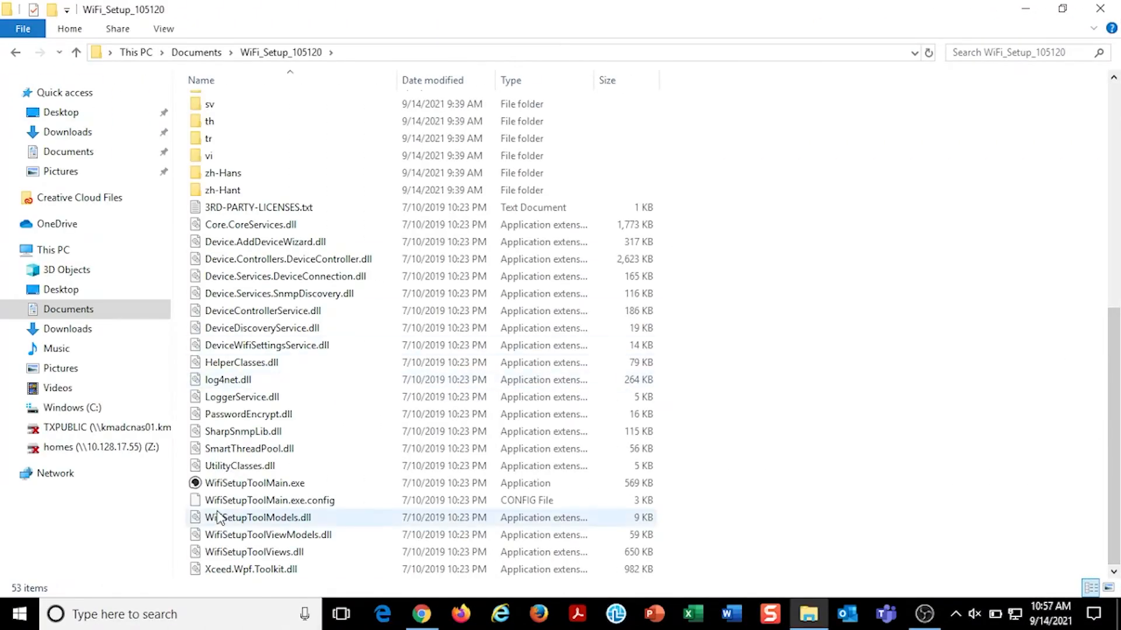
left_click(253, 483)
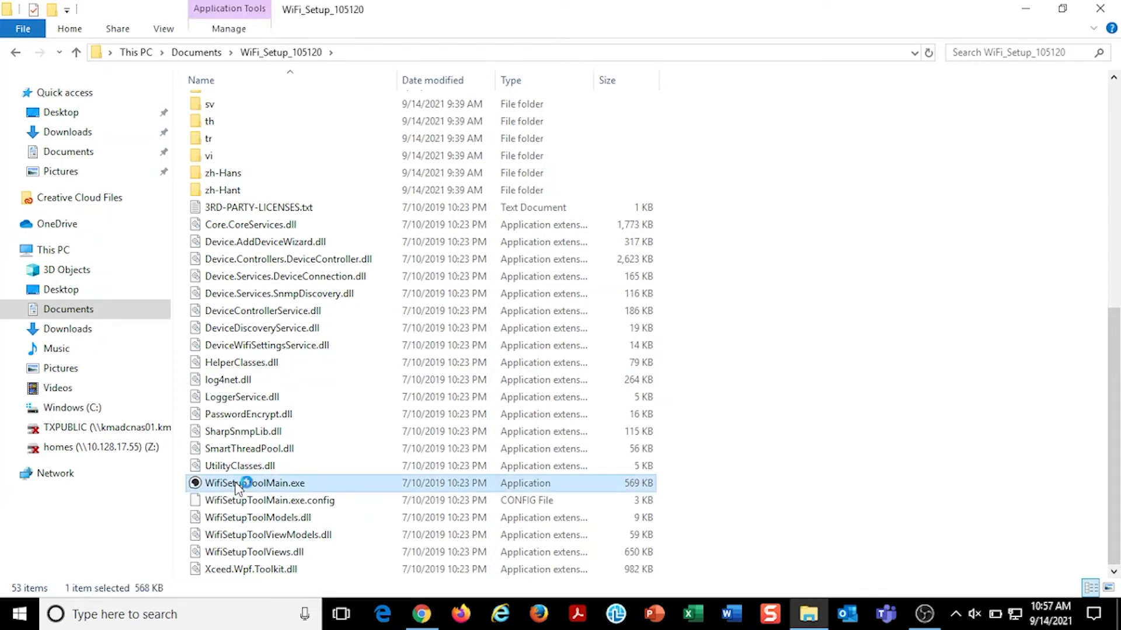
double_click(255, 483)
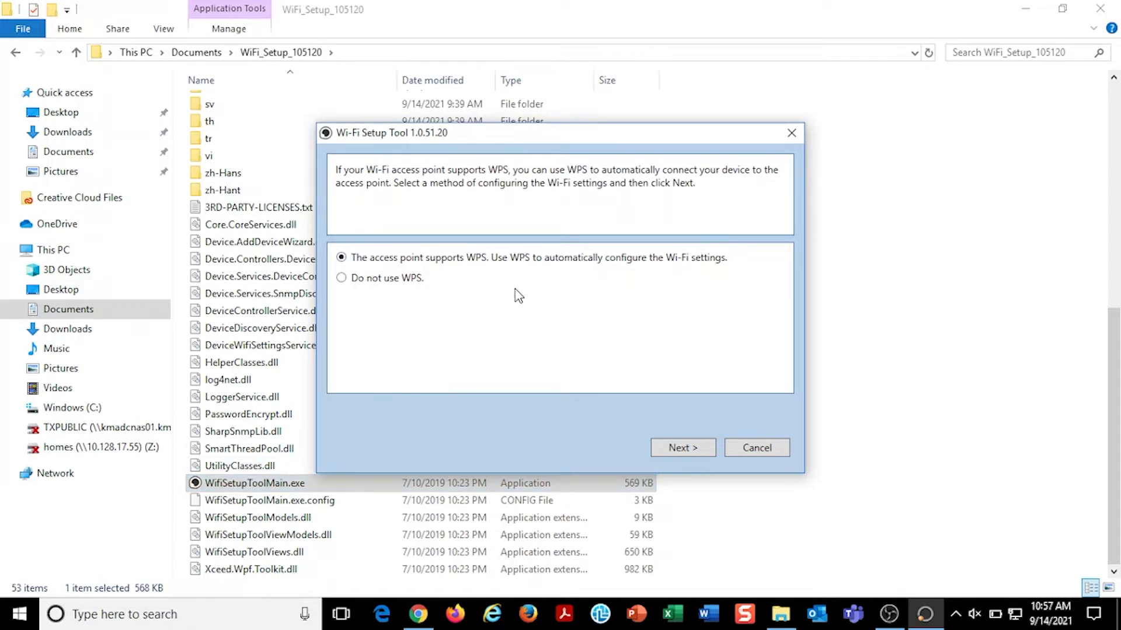
Choose 'Do not use WPS' and continue past the setup instructions
left_click(342, 278)
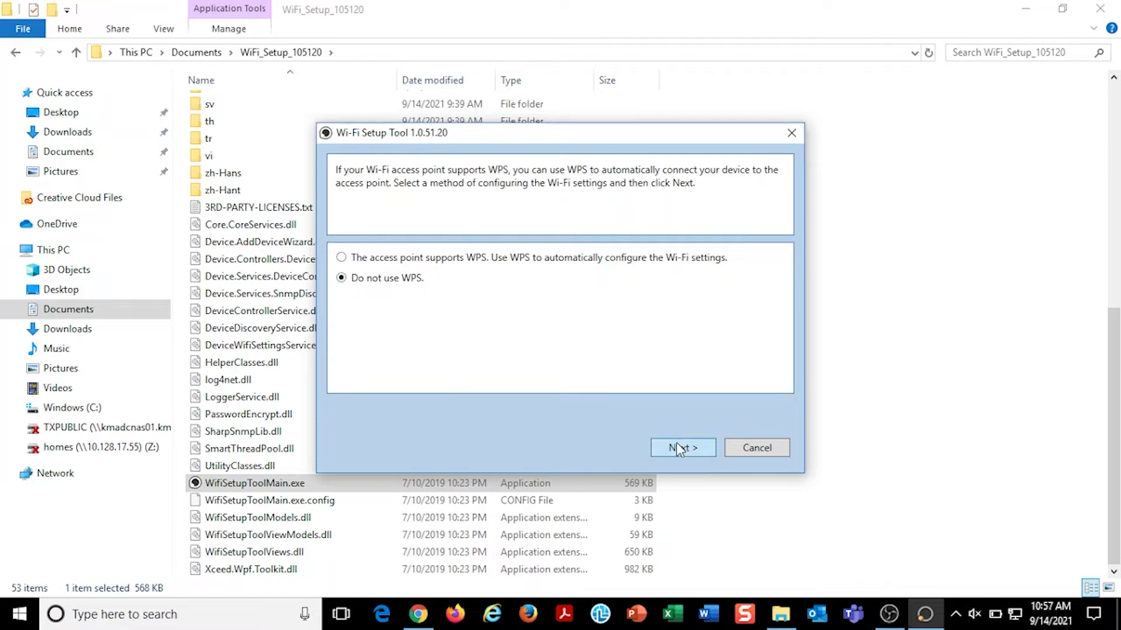
left_click(681, 447)
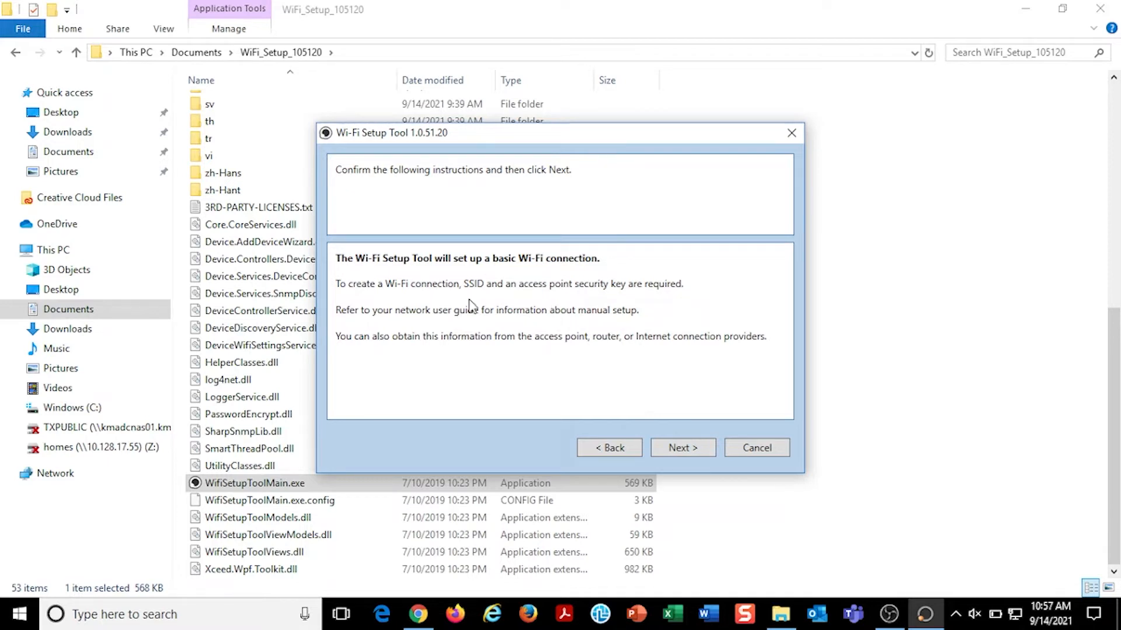
mouse_move(549, 299)
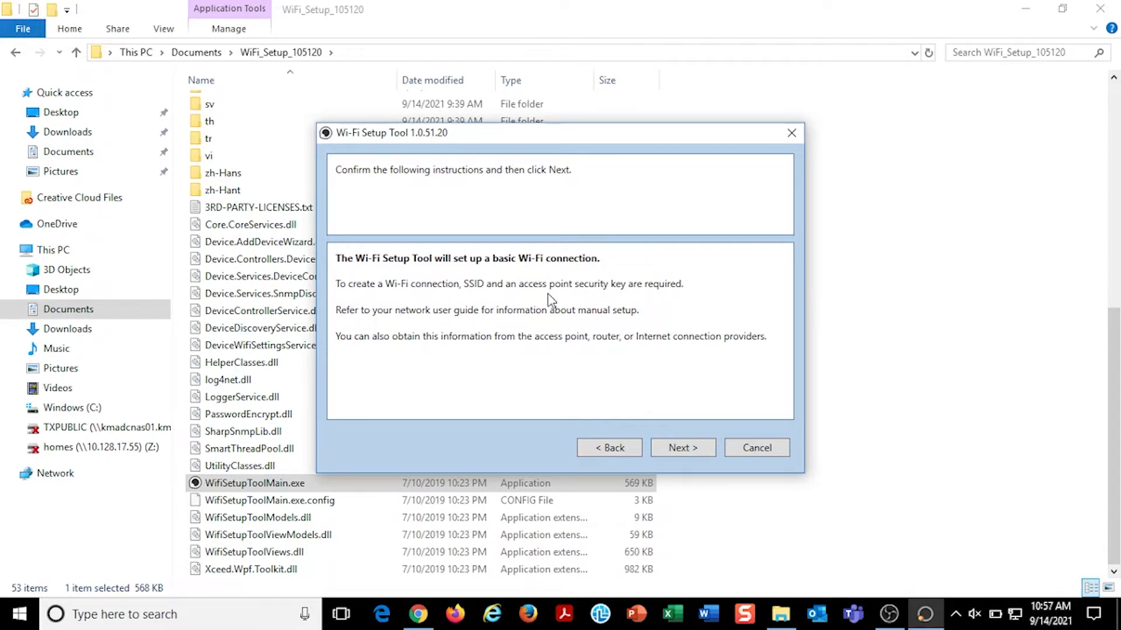
mouse_move(664, 304)
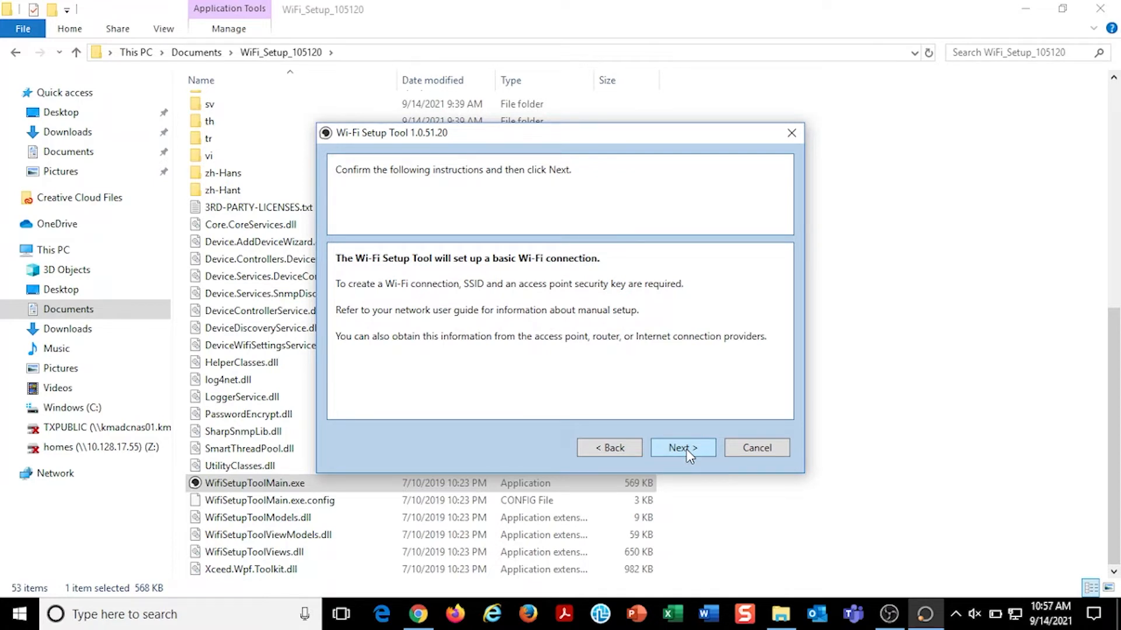
left_click(680, 448)
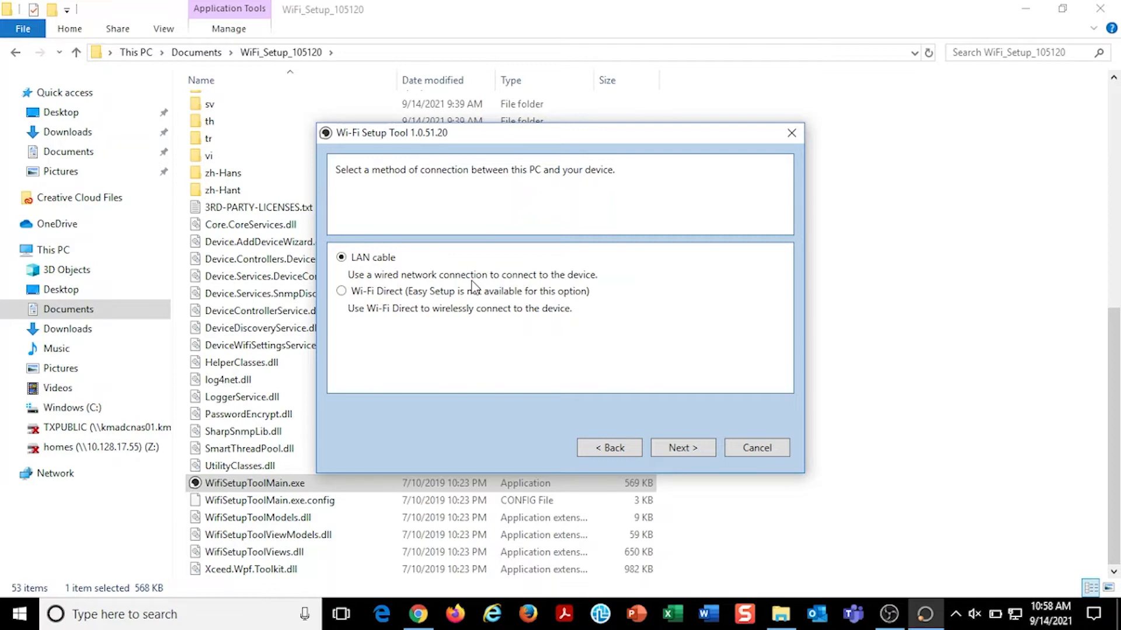
mouse_move(517, 391)
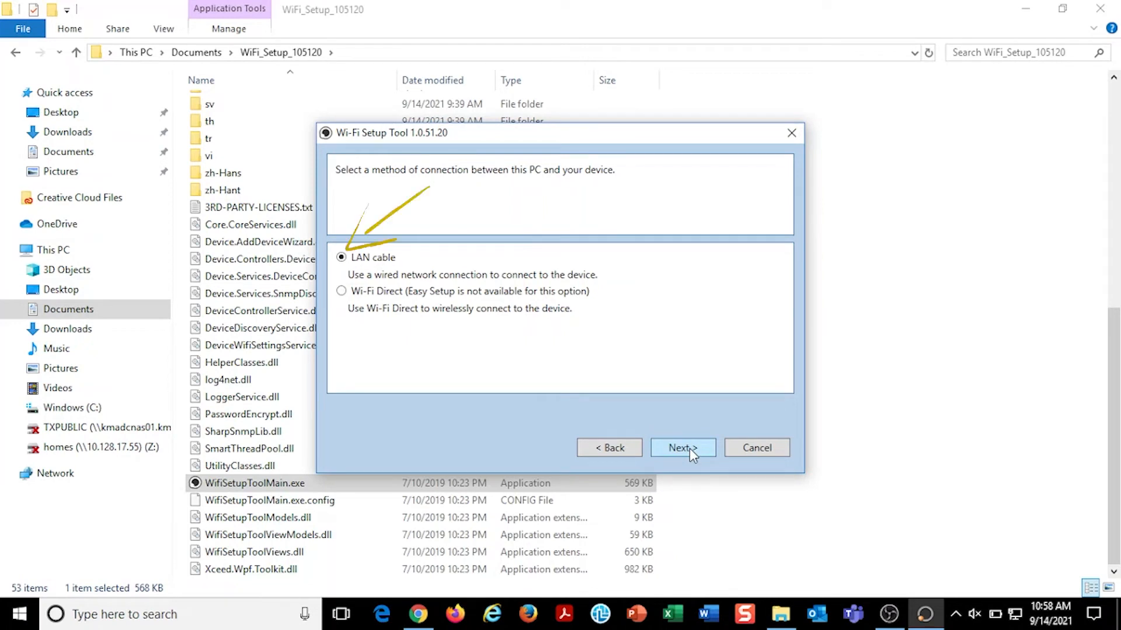
Confirm LAN cable connection and proceed with Easy setup to discover printers
left_click(681, 448)
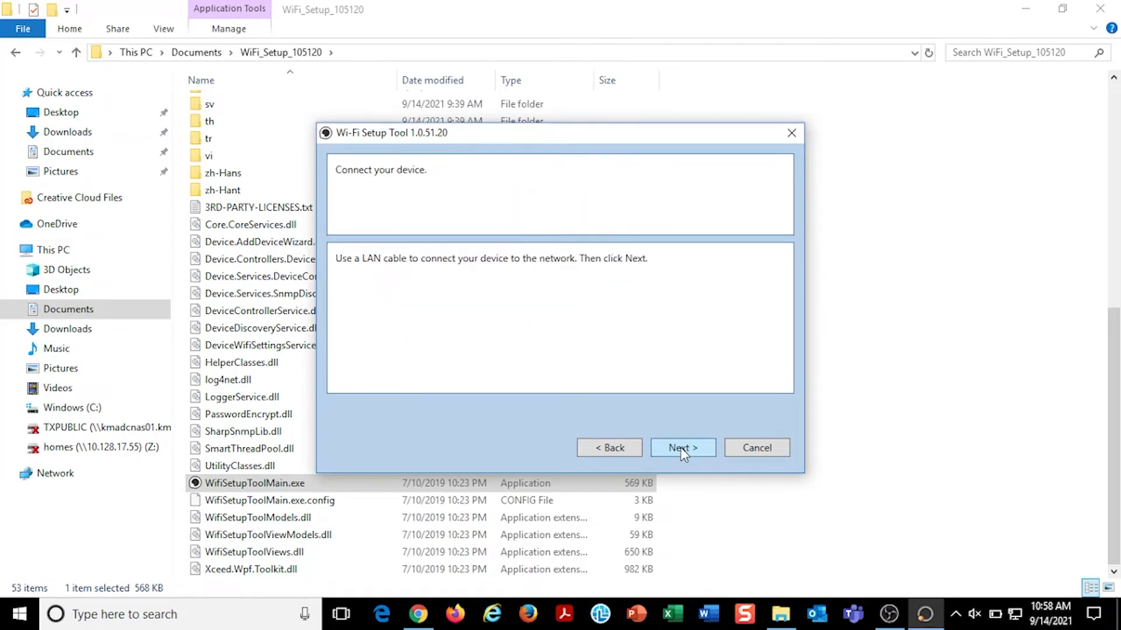
left_click(681, 447)
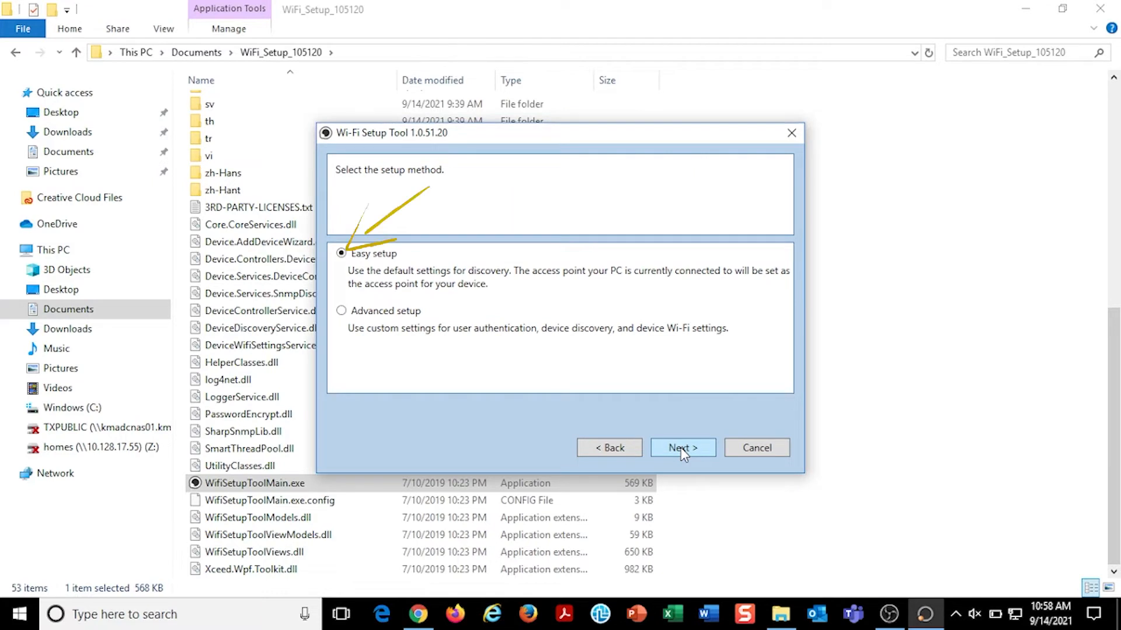
left_click(680, 447)
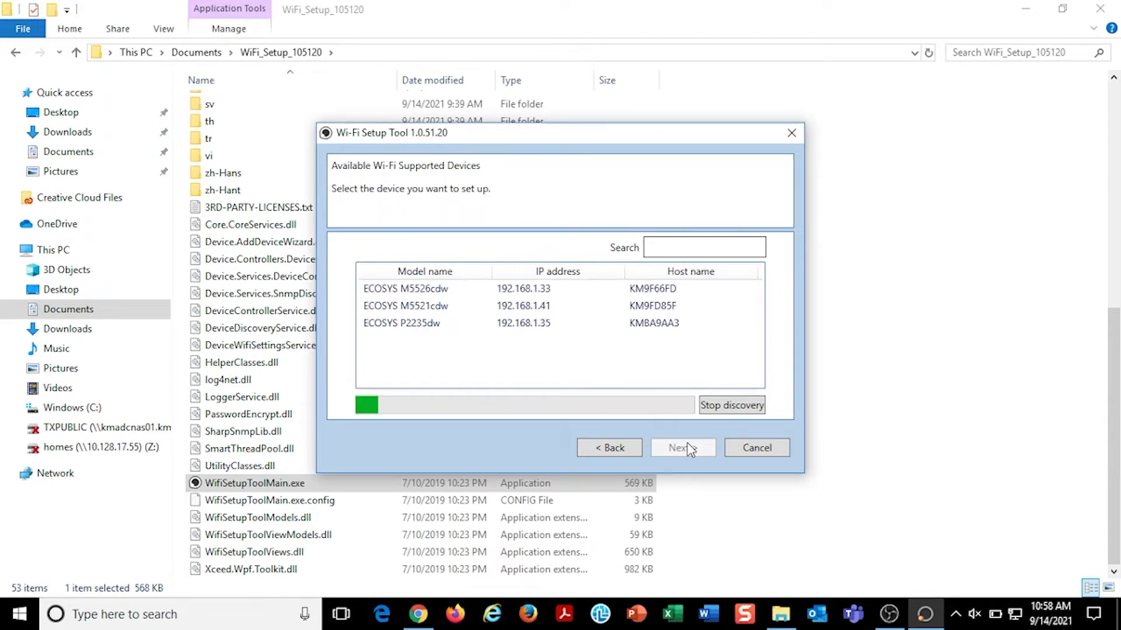
Select the ECOSYS P2235dw at 192.168.1.35 from the discovered devices
left_click(401, 322)
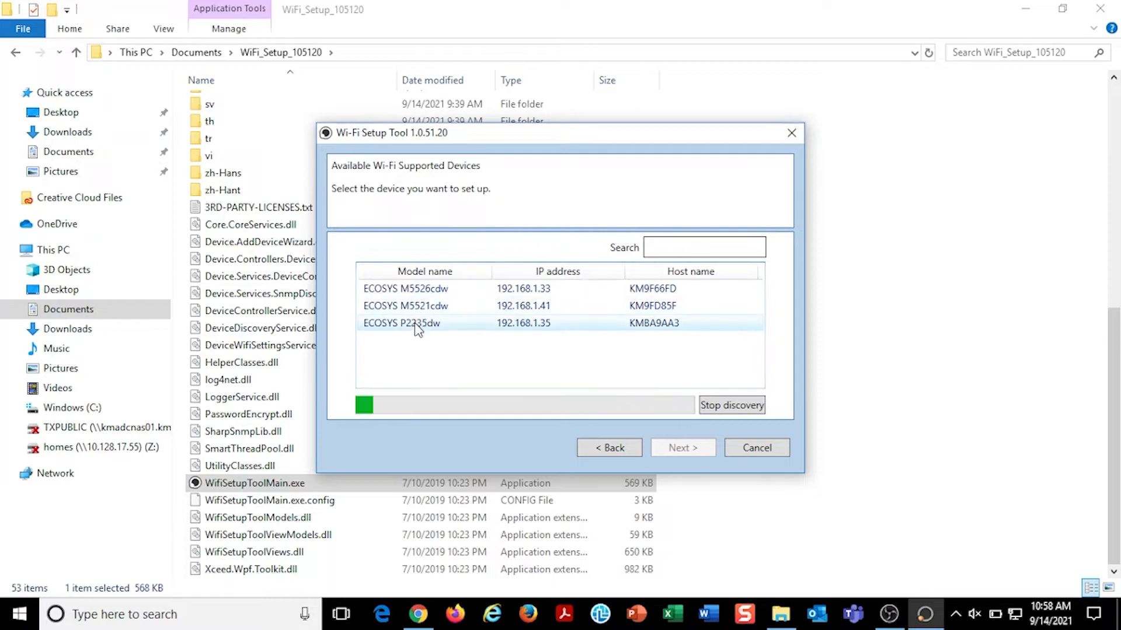
left_click(402, 323)
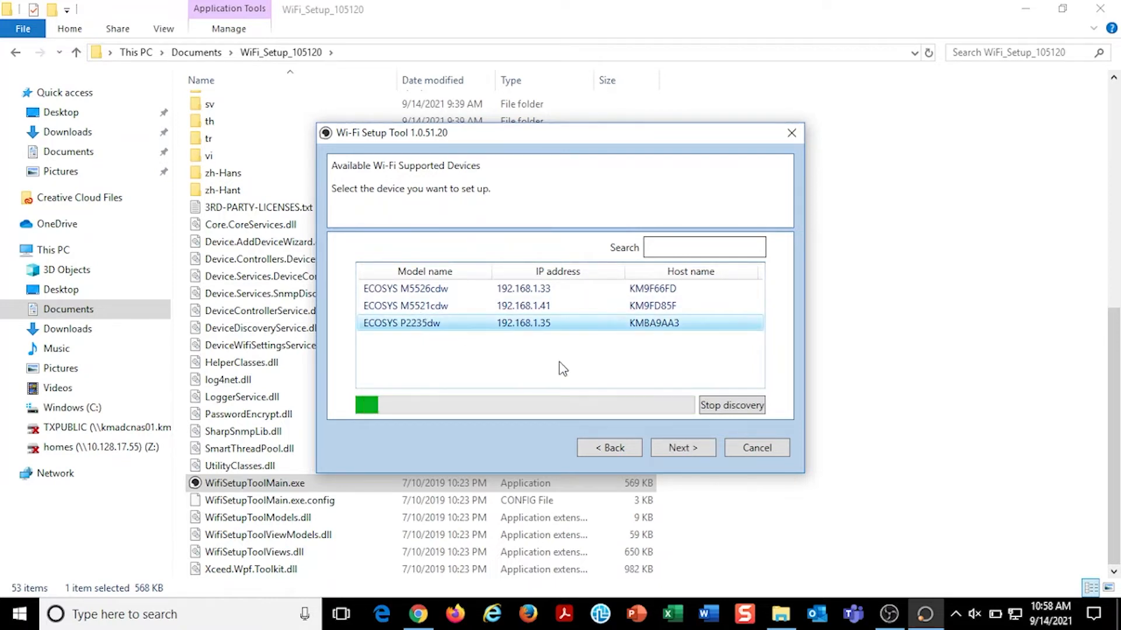
mouse_move(682, 447)
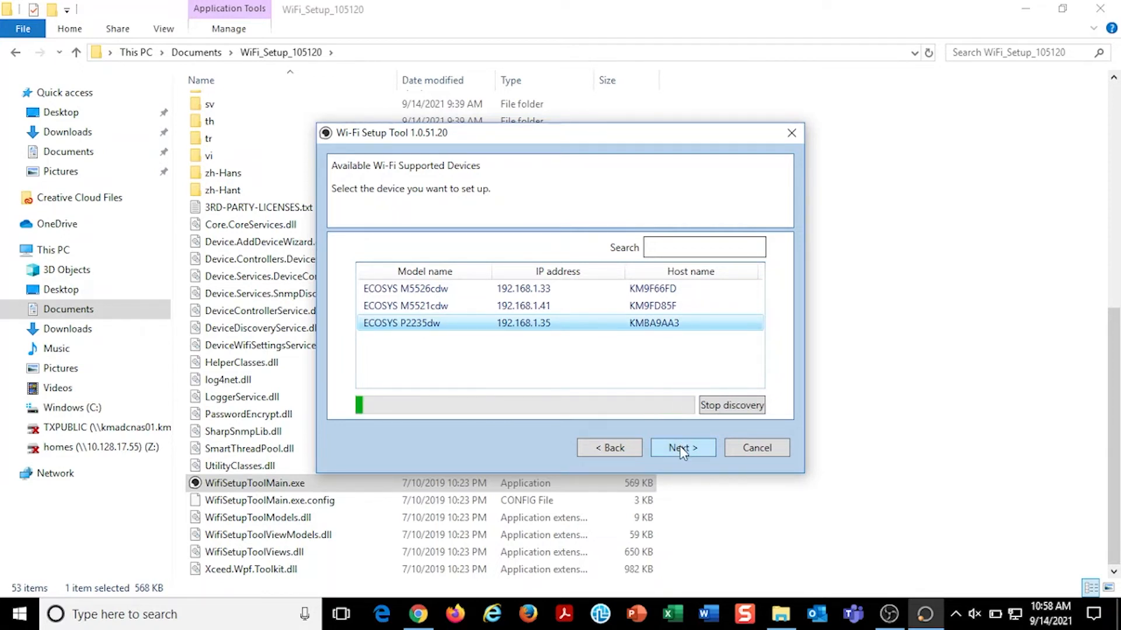
Log on to the printer as Admin with its password, keeping 'Use the device settings'
left_click(681, 447)
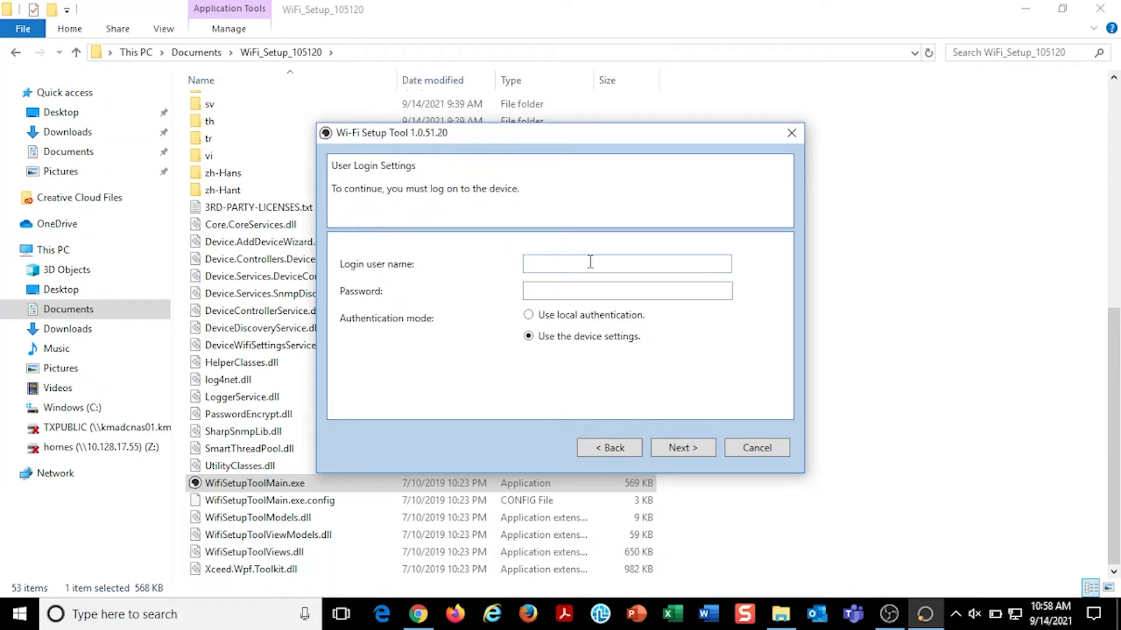
left_click(626, 264)
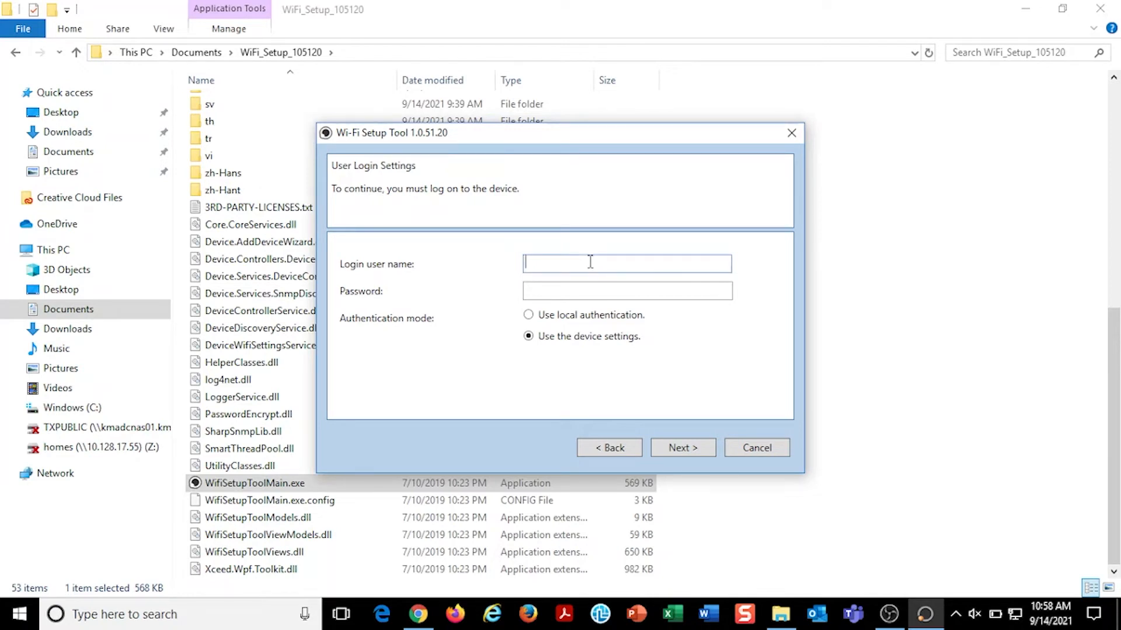
type("Admi")
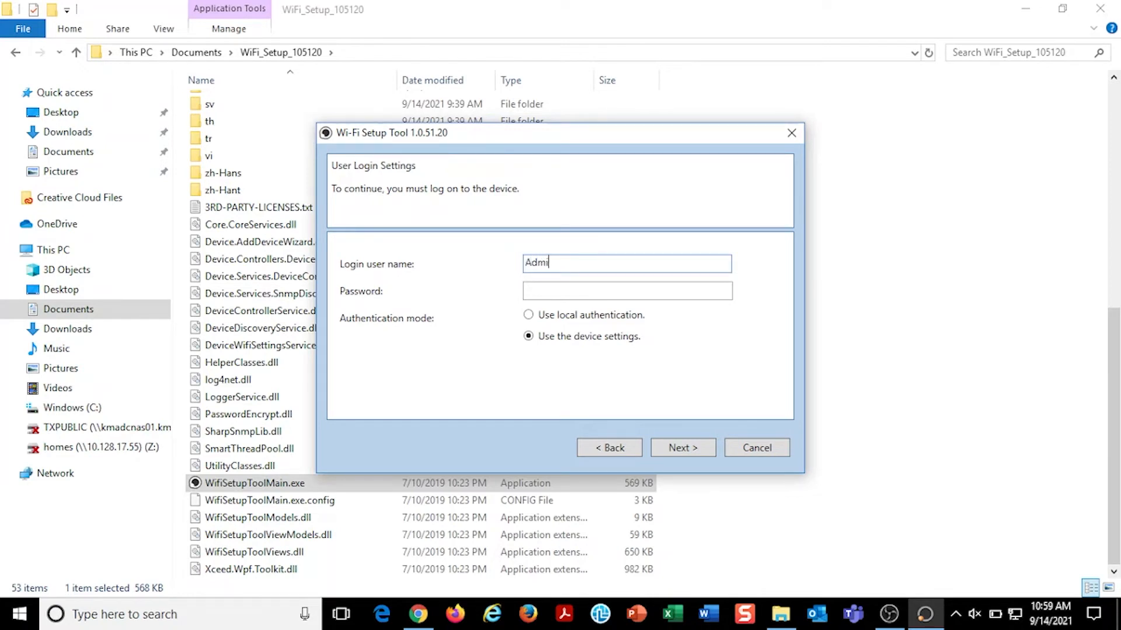
type("n")
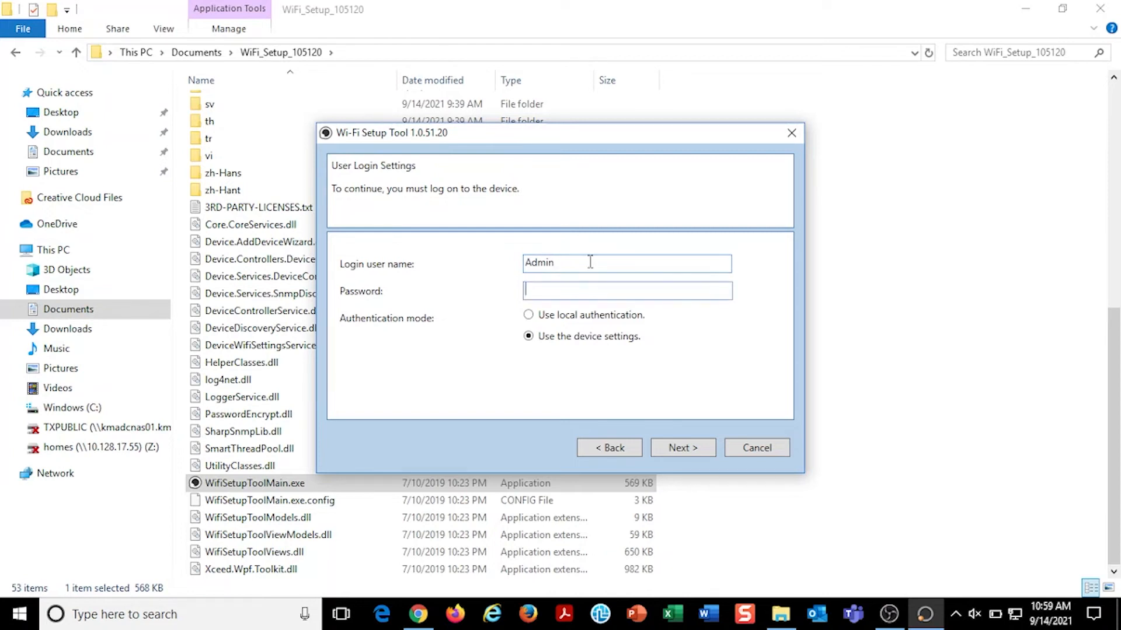
type("•")
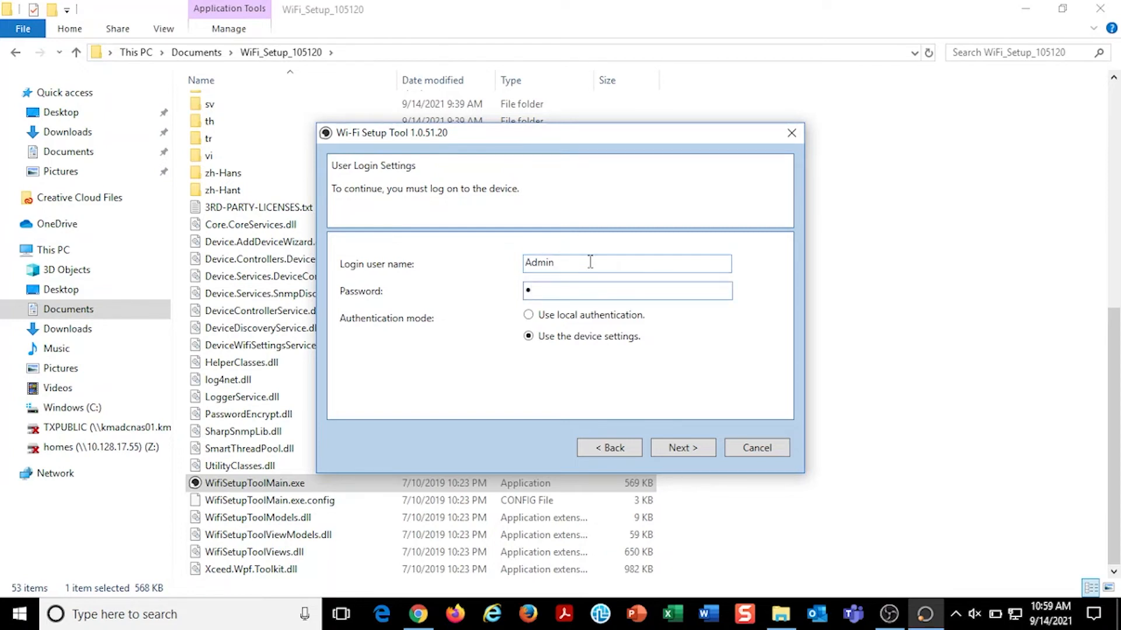
type("••••")
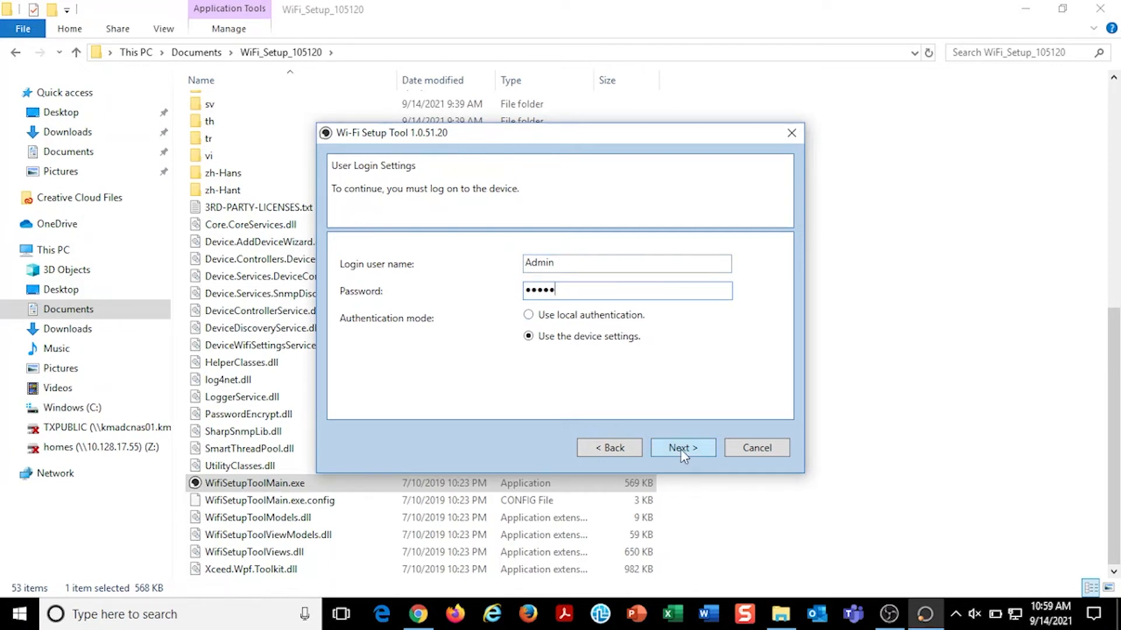
left_click(682, 448)
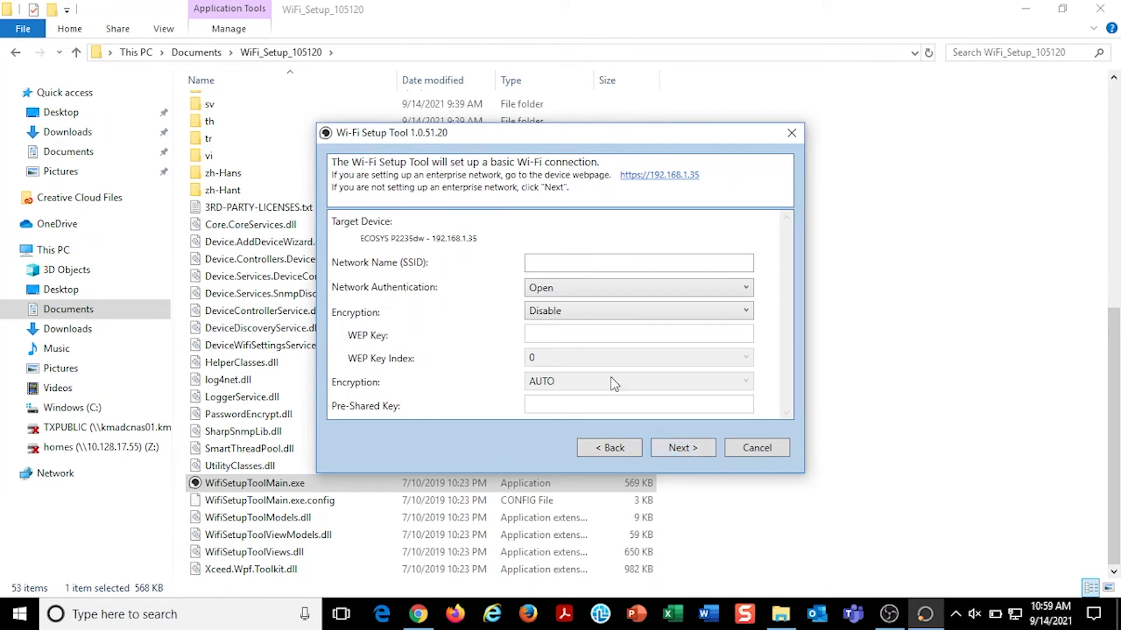
Enter SSID 'iEAR5' and choose WPA2/WPA-PSK network authentication
left_click(637, 263)
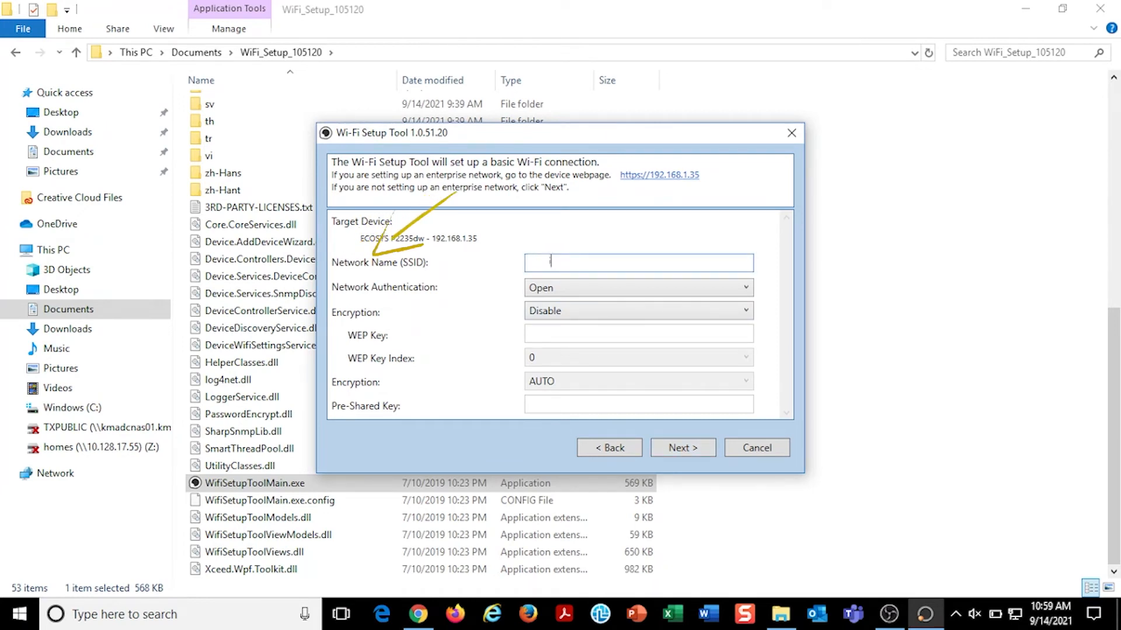
type("iEAR51")
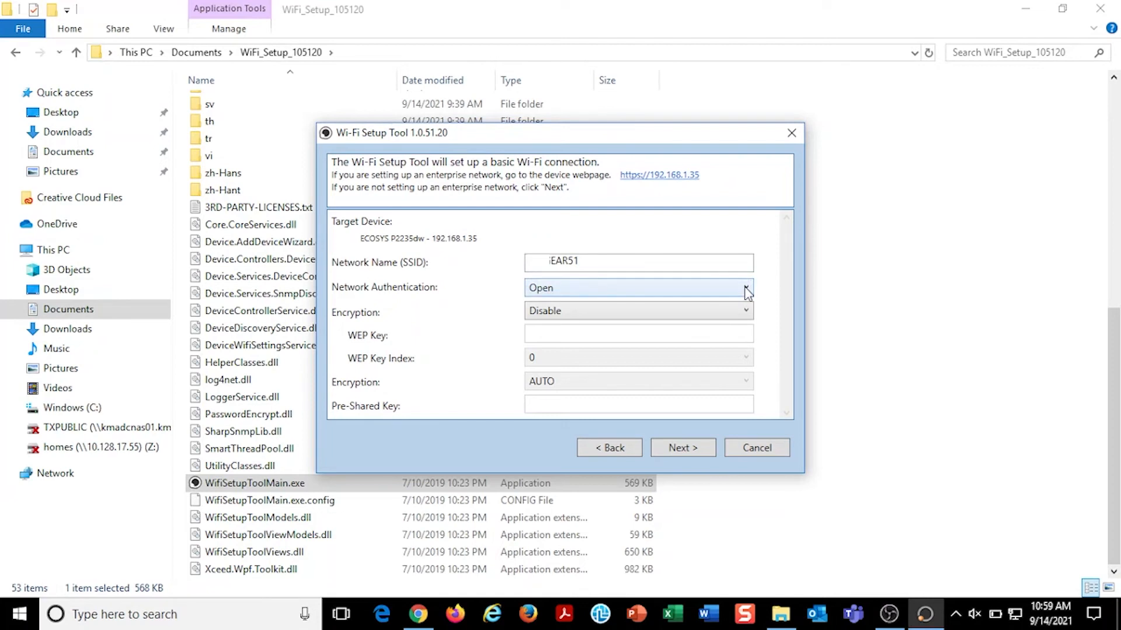
left_click(745, 287)
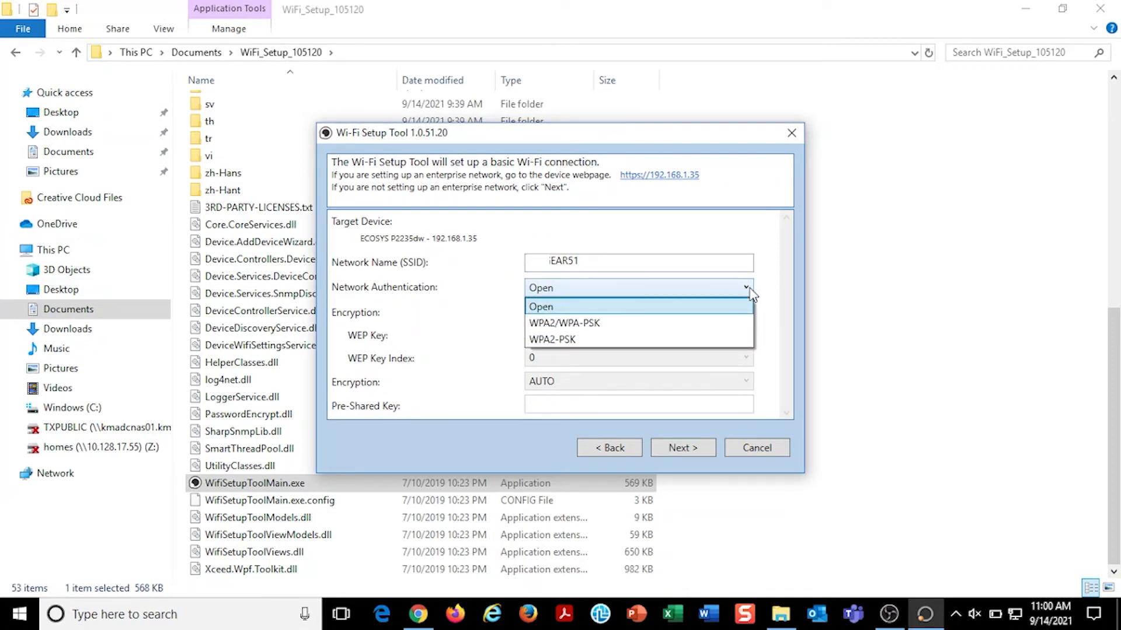
mouse_move(734, 317)
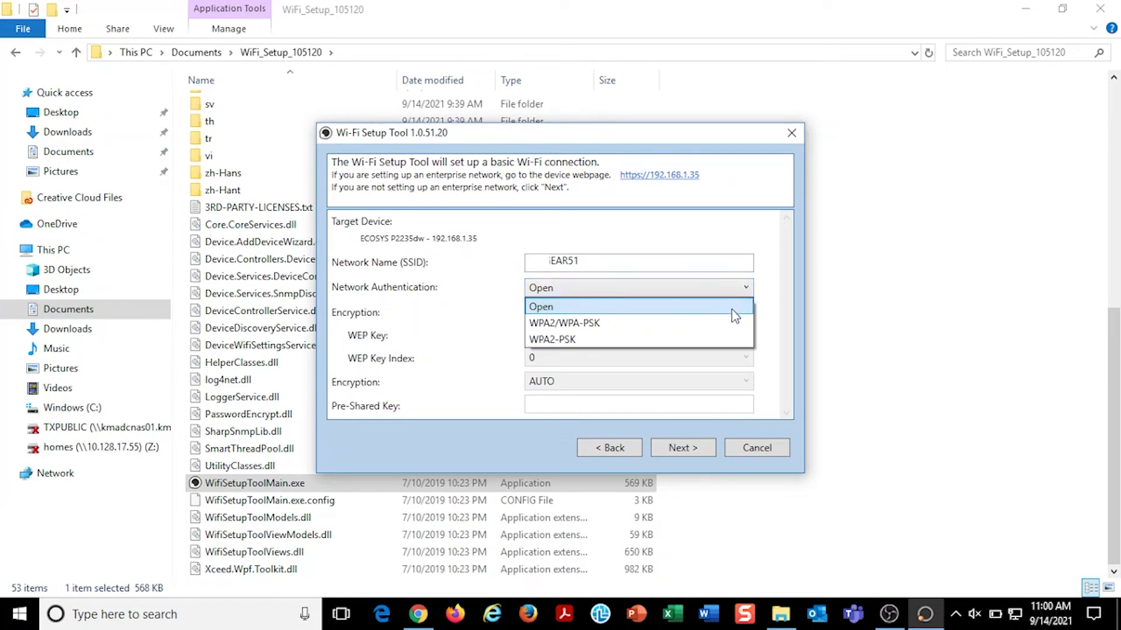
mouse_move(715, 322)
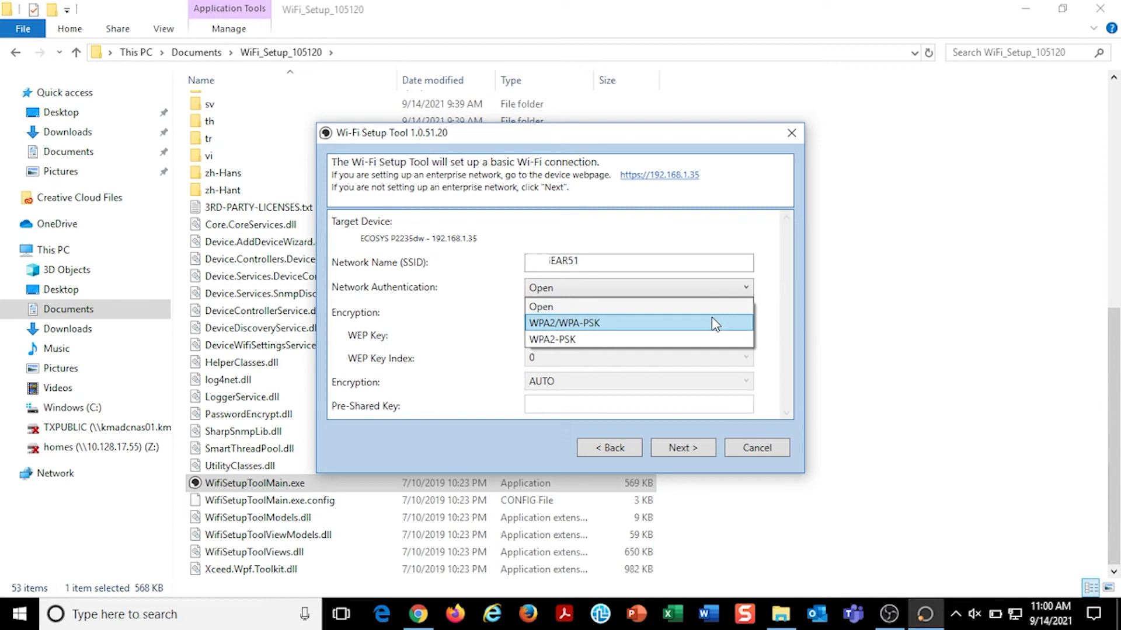
left_click(565, 322)
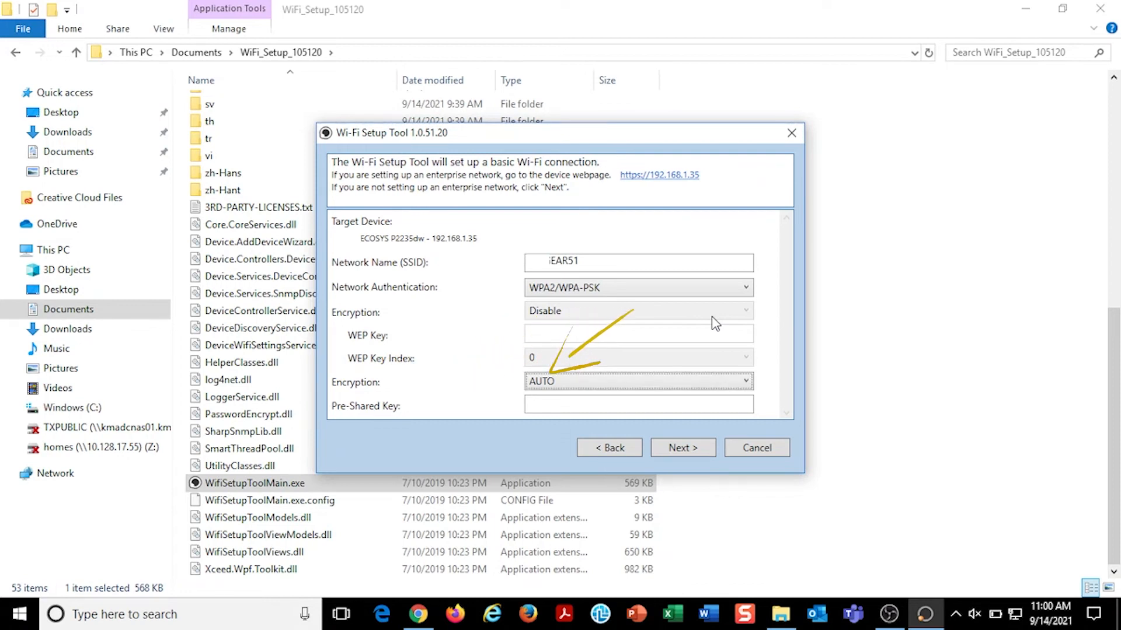
Enter the pre-shared key and start connecting the printer to the network
left_click(637, 403)
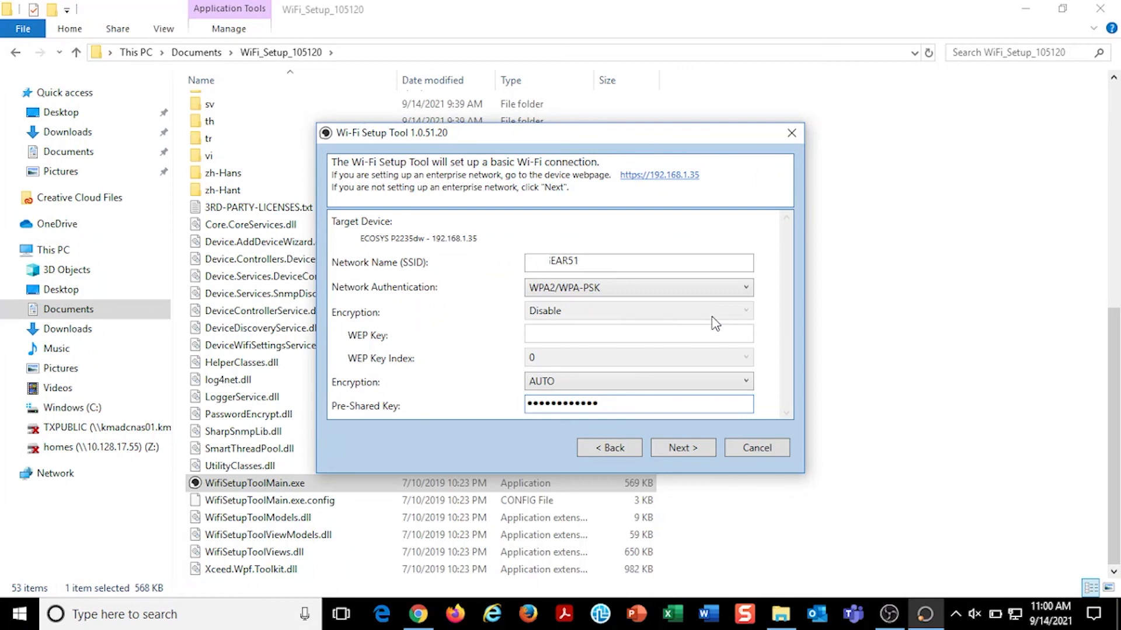
mouse_move(685, 366)
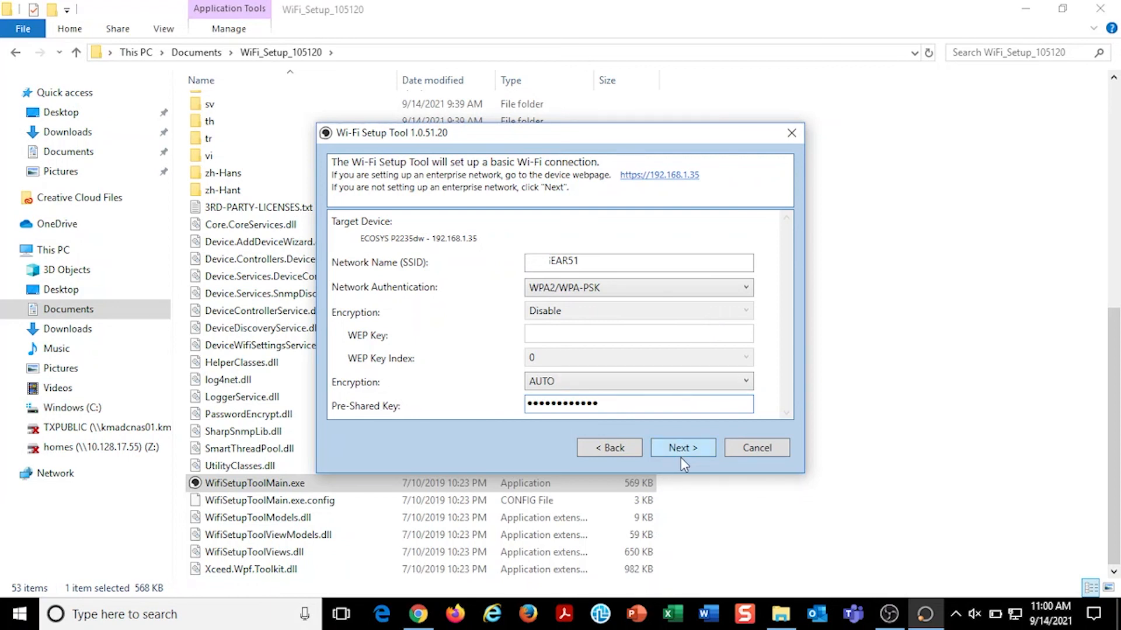
left_click(680, 447)
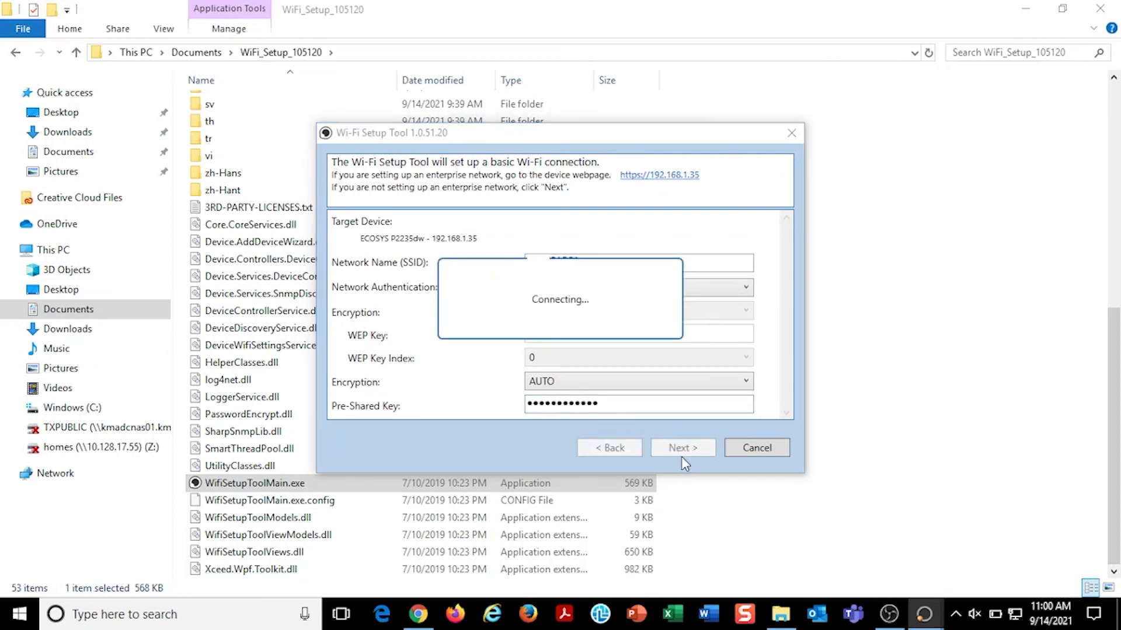